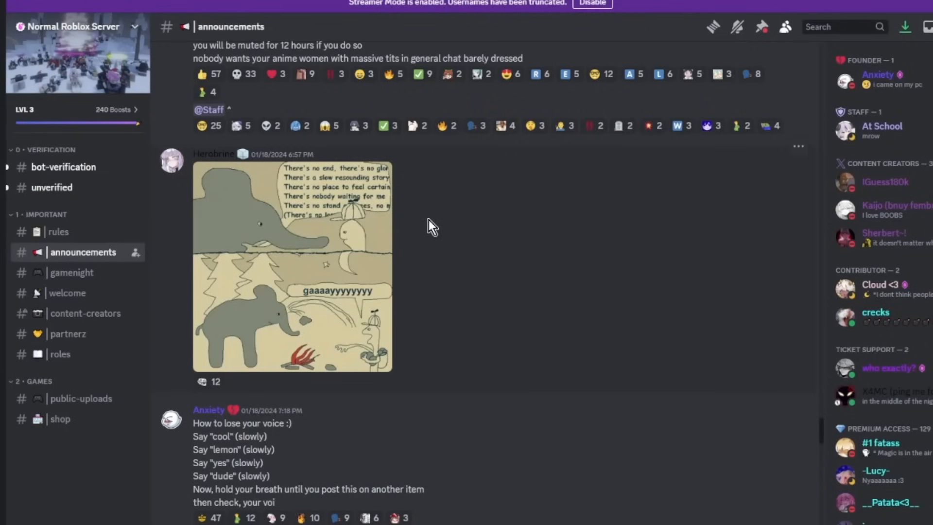
mouse_move(464, 332)
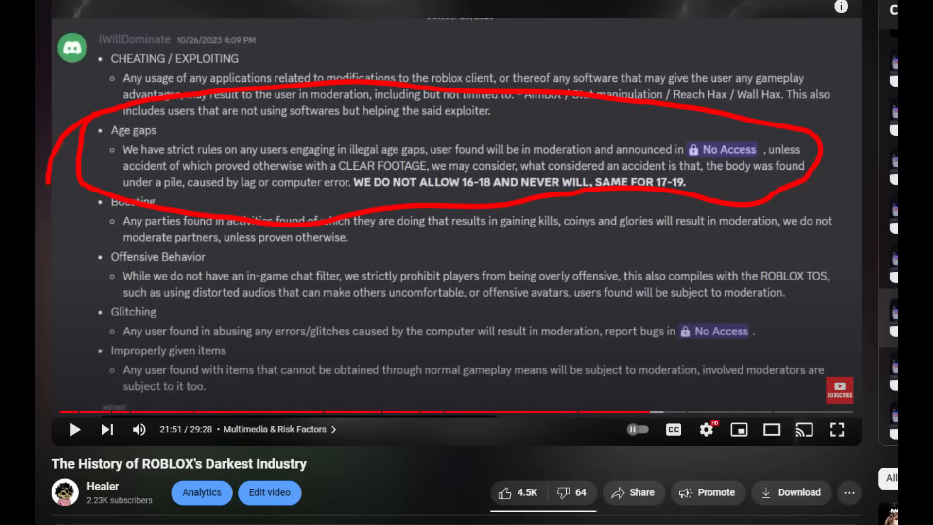
scroll("down", 3)
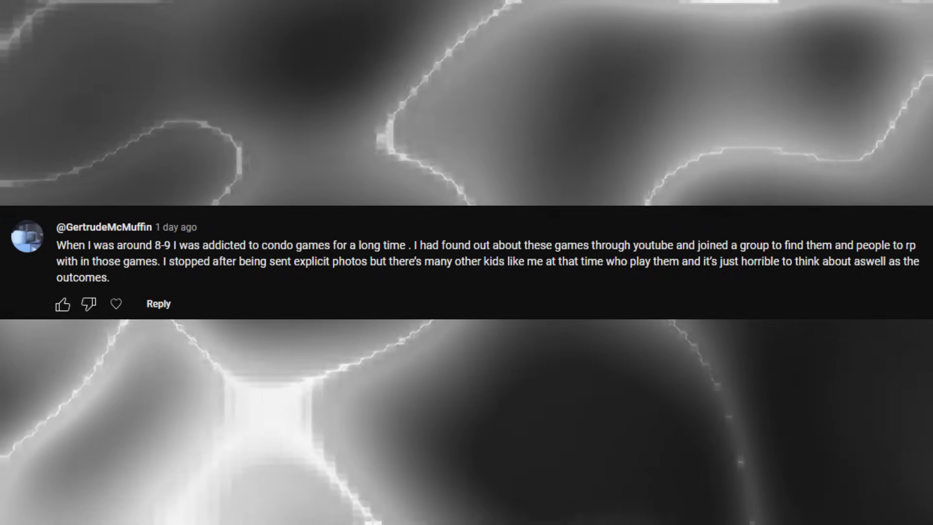
scroll("down", 3)
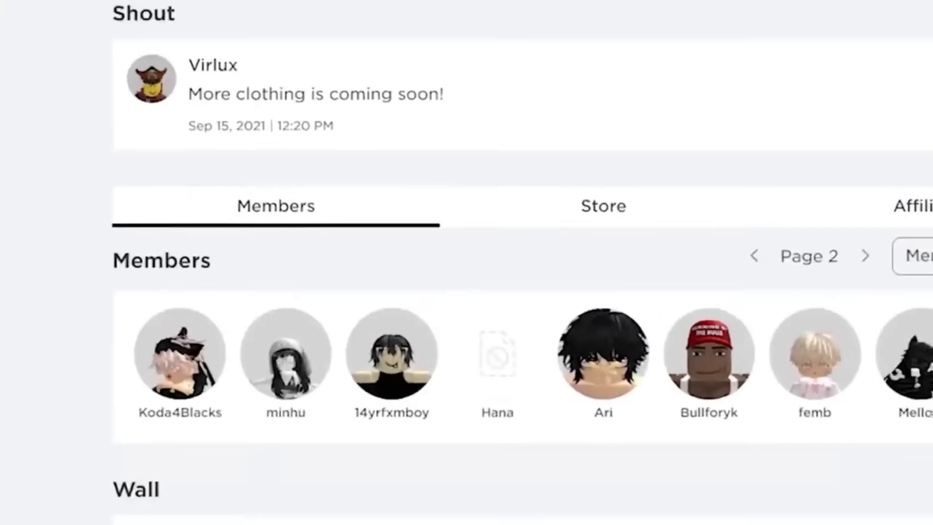
scroll("right", 3)
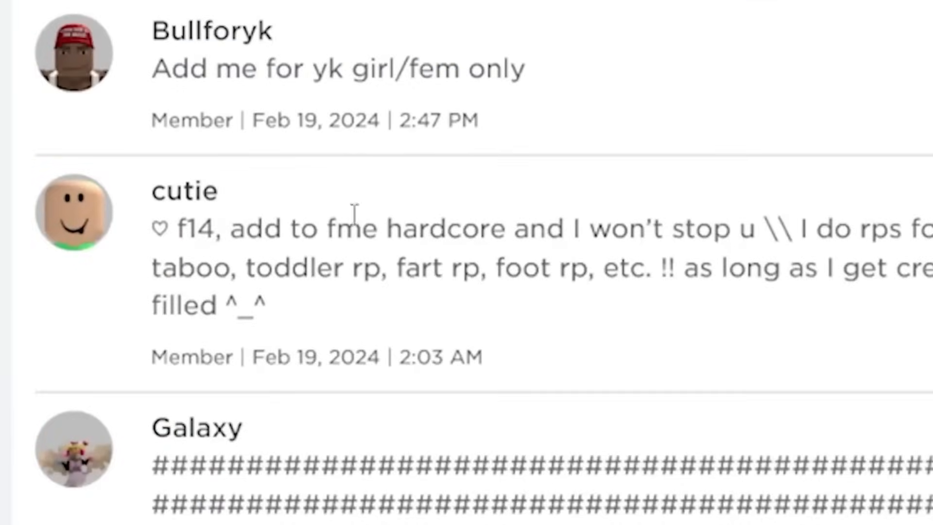
scroll("right", 3)
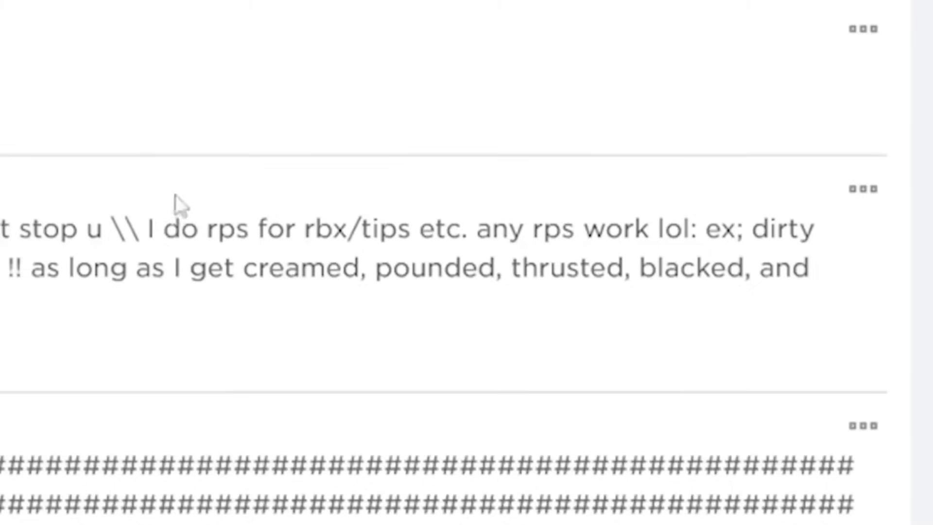